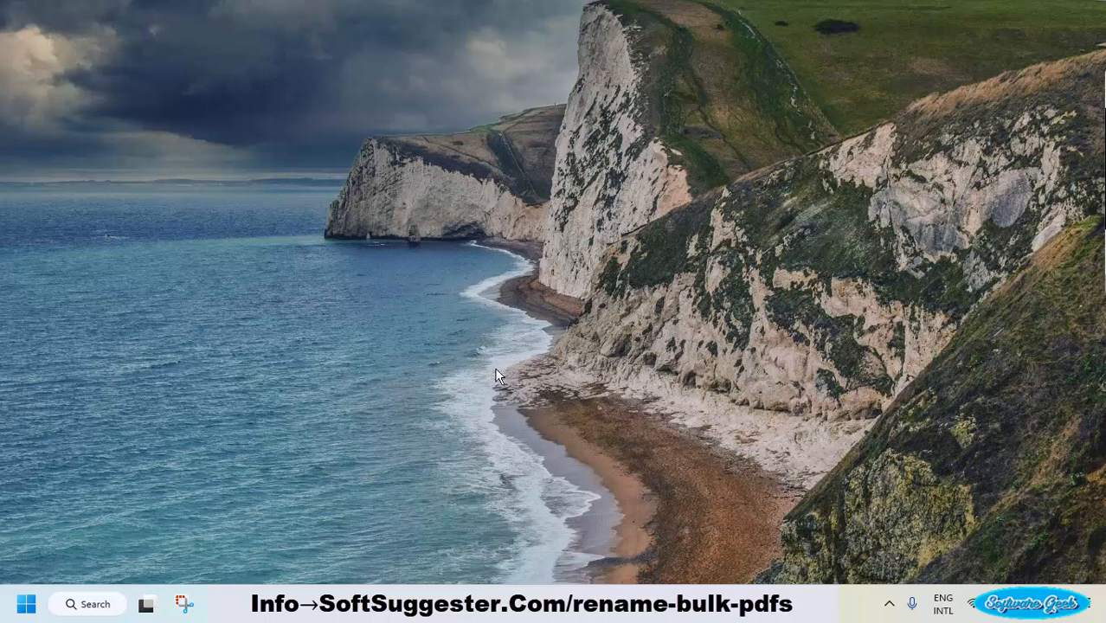
# Step: Open the 'sample pdf books' folder on the Desktop in File Explorer
pyautogui.click(146, 604)
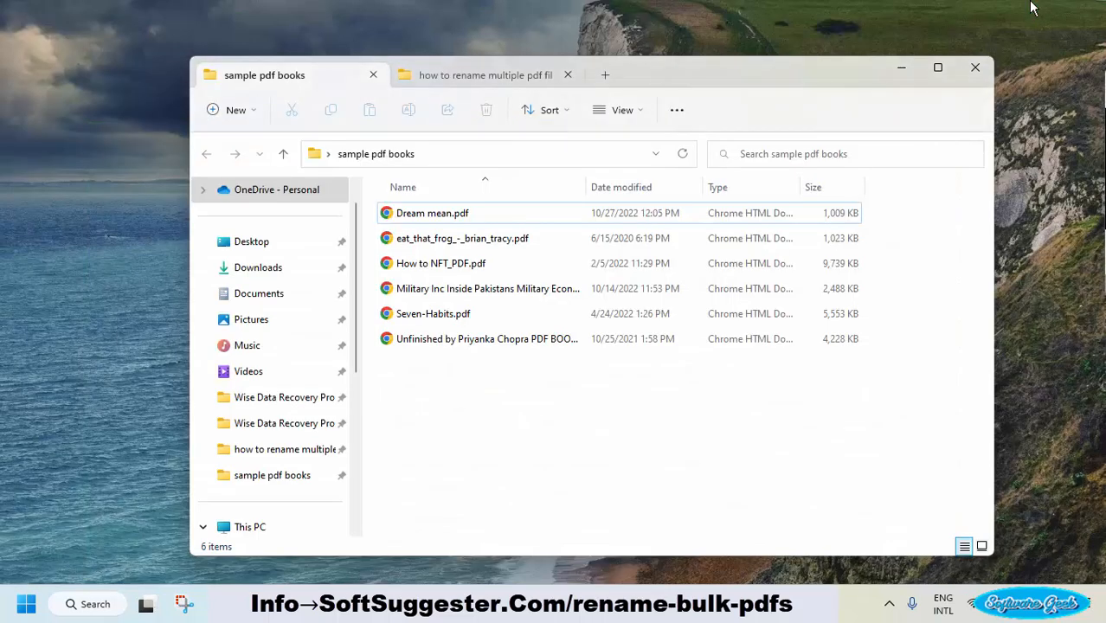
pyautogui.moveTo(902, 68)
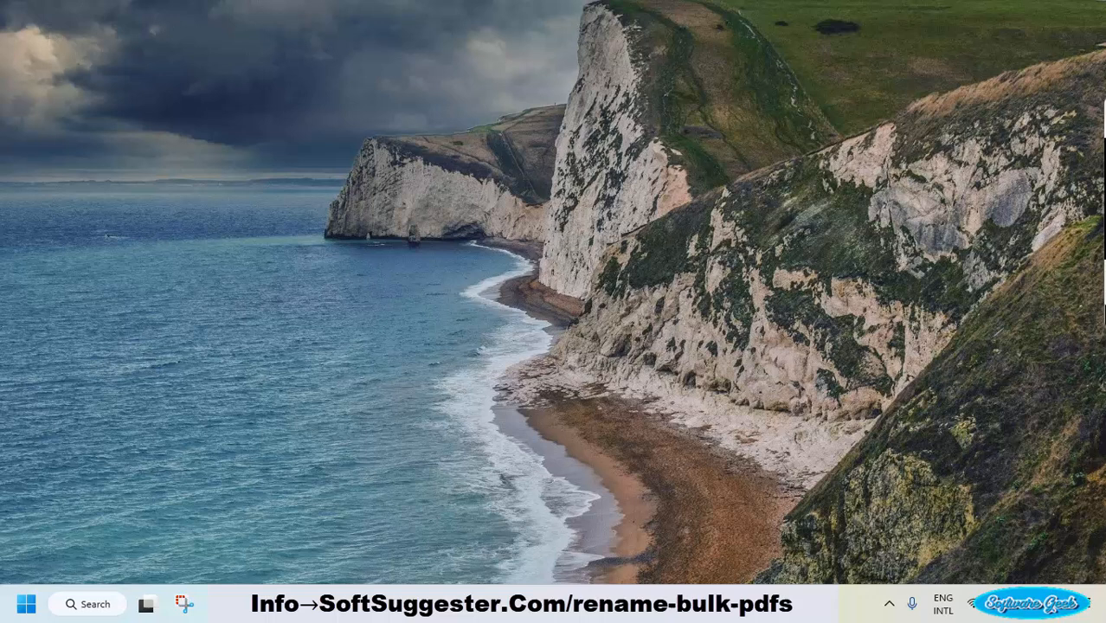
pyautogui.moveTo(620, 199)
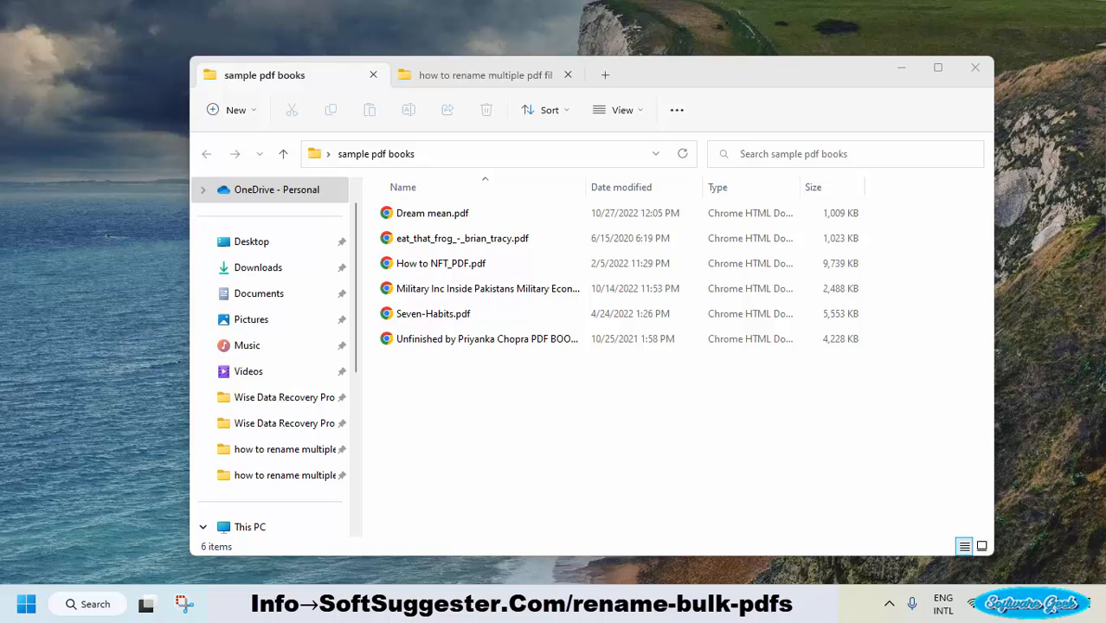
# Step: Search Windows for Command Prompt by typing 'md'
pyautogui.click(26, 605)
pyautogui.write('c')
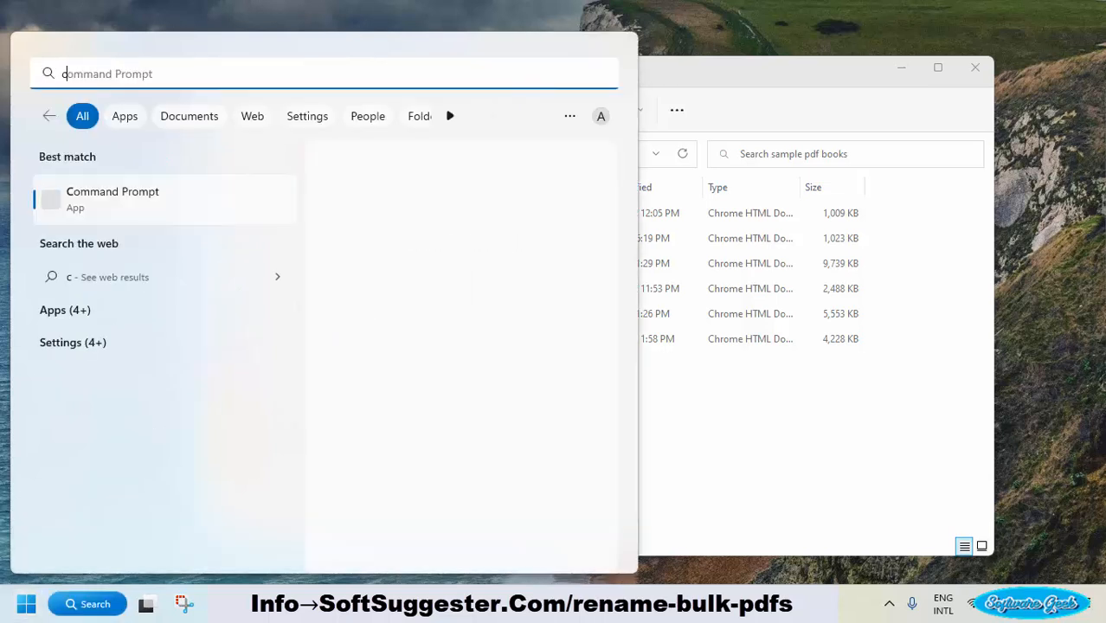
pyautogui.write('md')
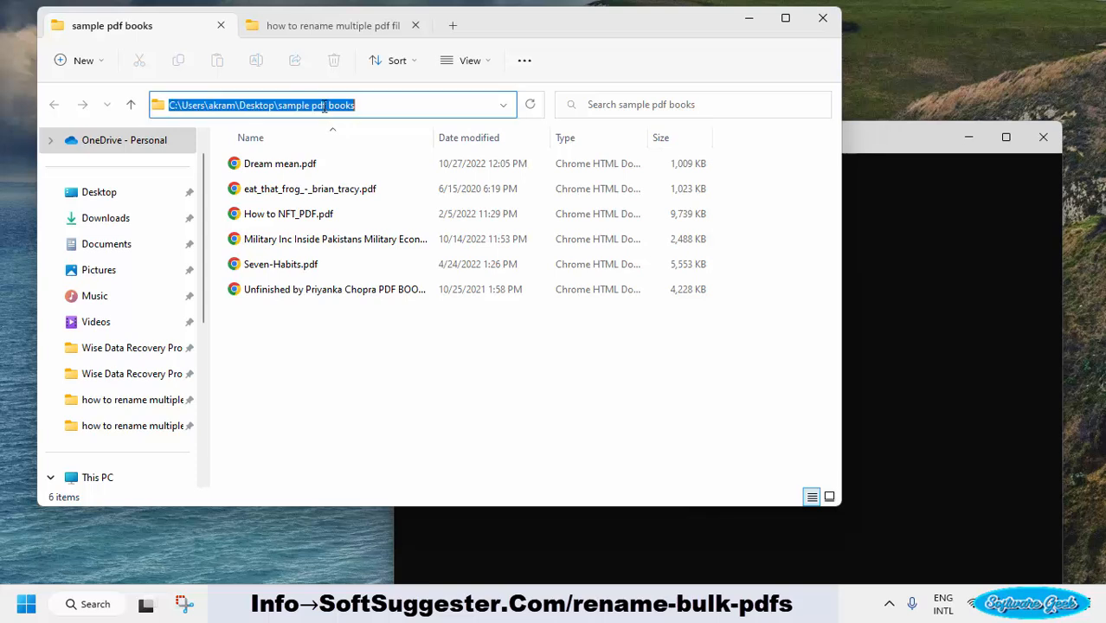
pyautogui.moveTo(658, 182)
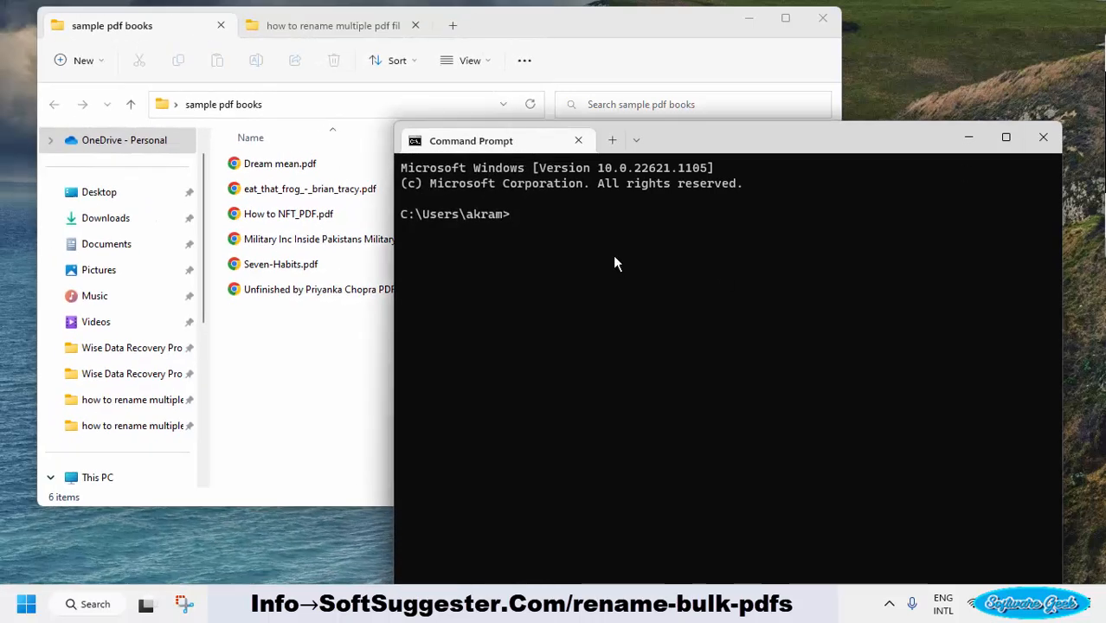
# Step: Change directory to C:\Users\akram\Desktop\sample pdf books and copy the 'dir /d => list.txt' command
pyautogui.write('cd')
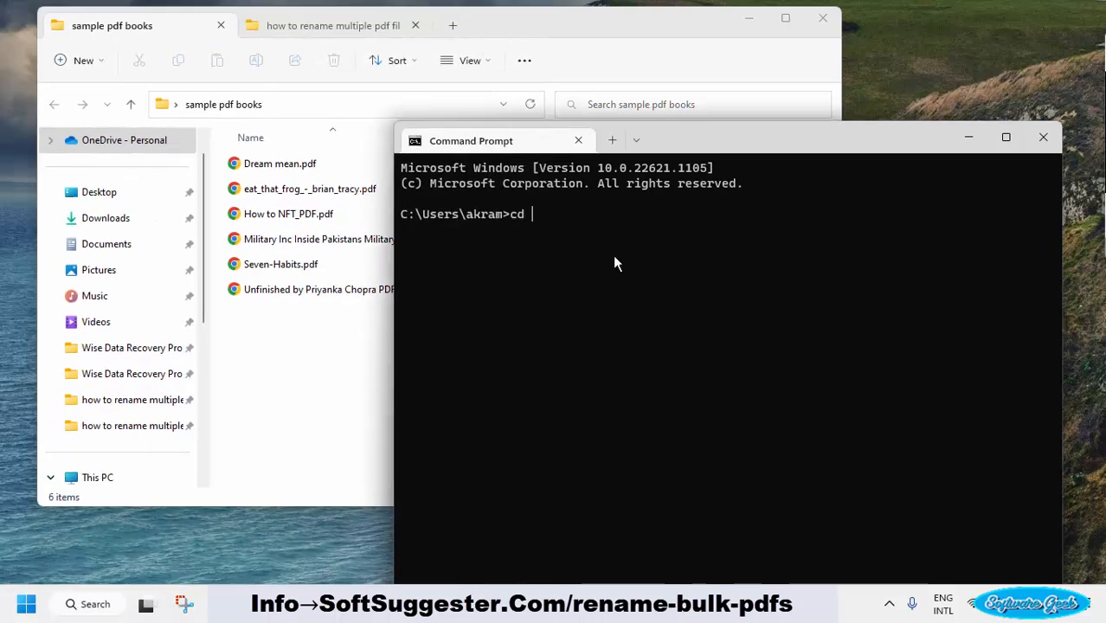
pyautogui.write('C:\\Users\\akram\\Desktop\\sample pdf books')
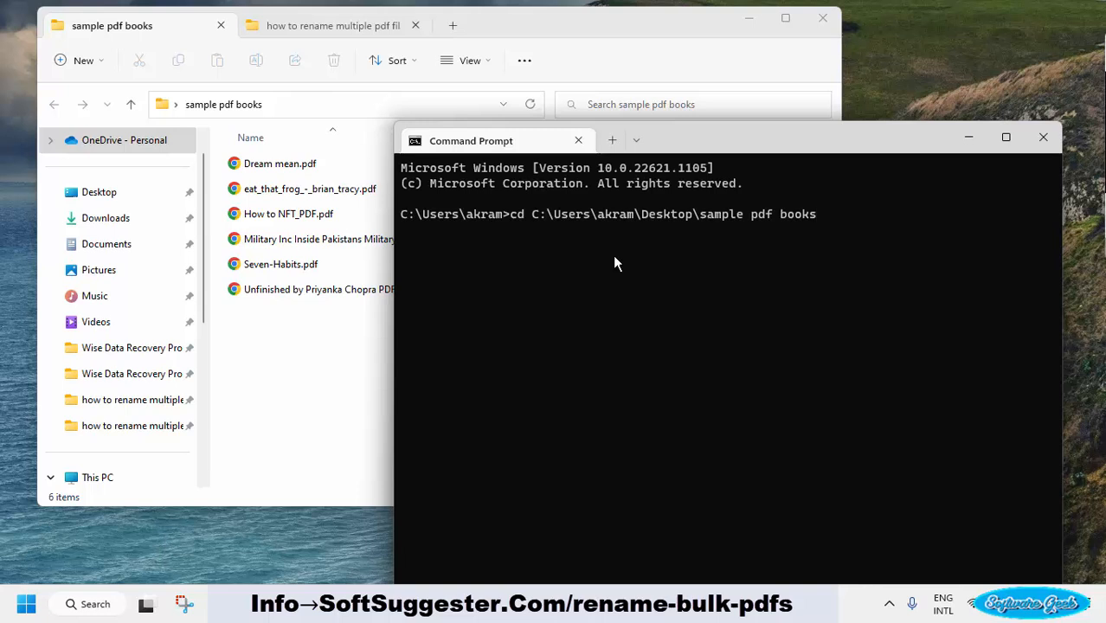
pyautogui.press('Return')
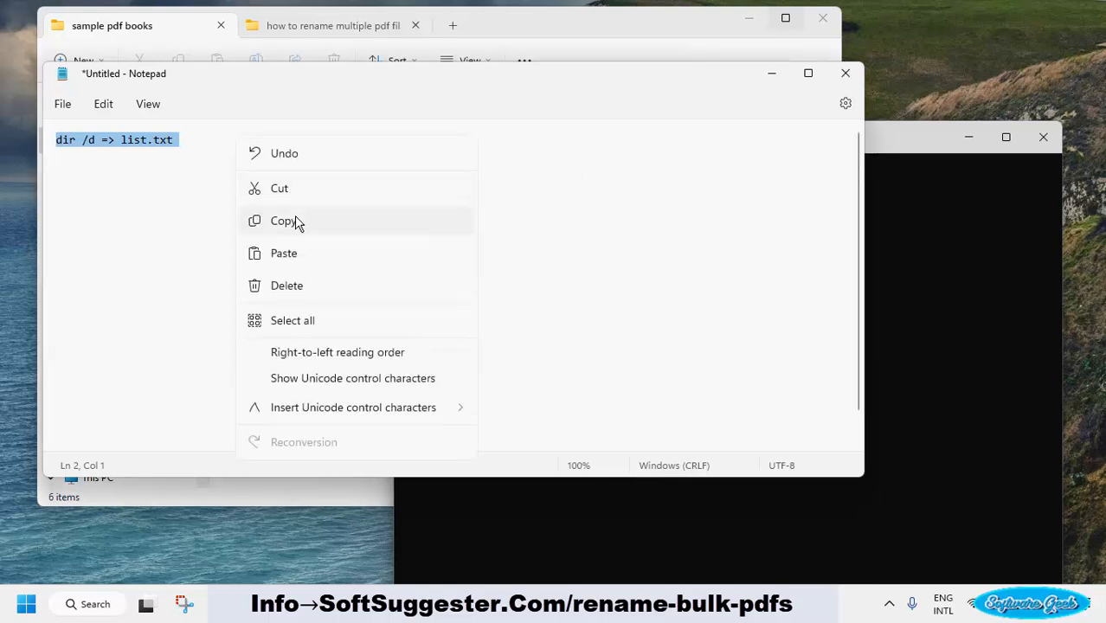
pyautogui.click(284, 221)
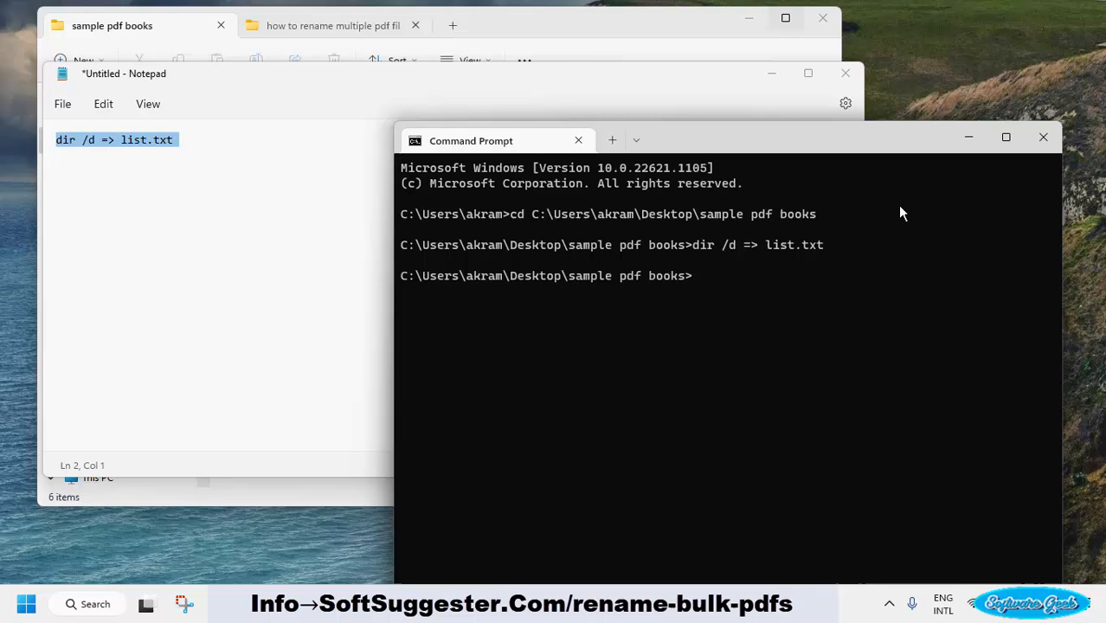
pyautogui.click(112, 25)
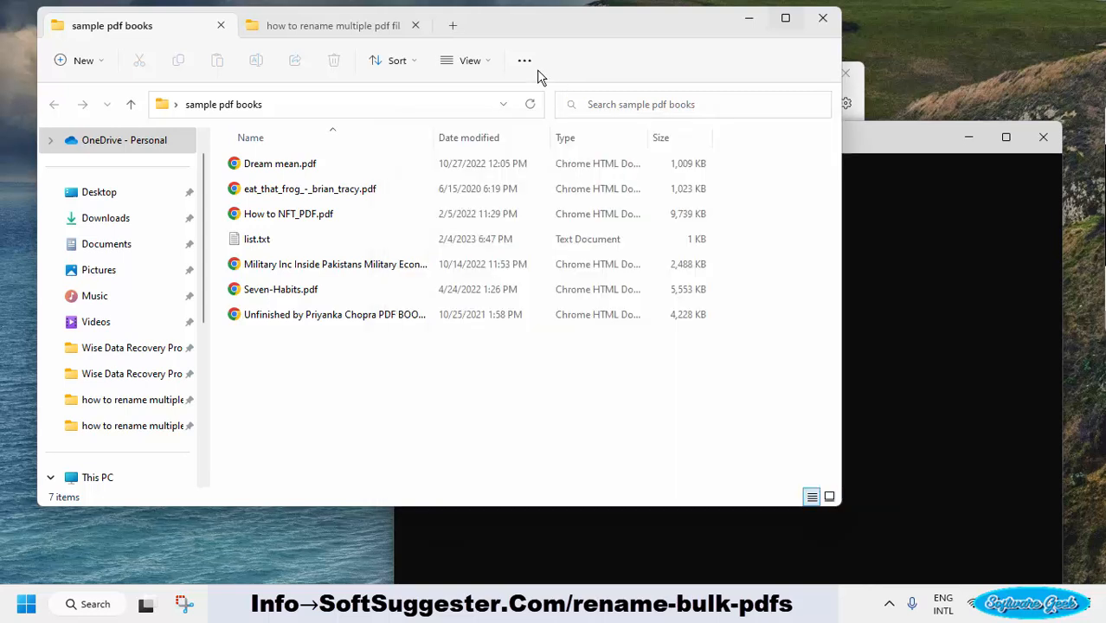
pyautogui.moveTo(269, 239)
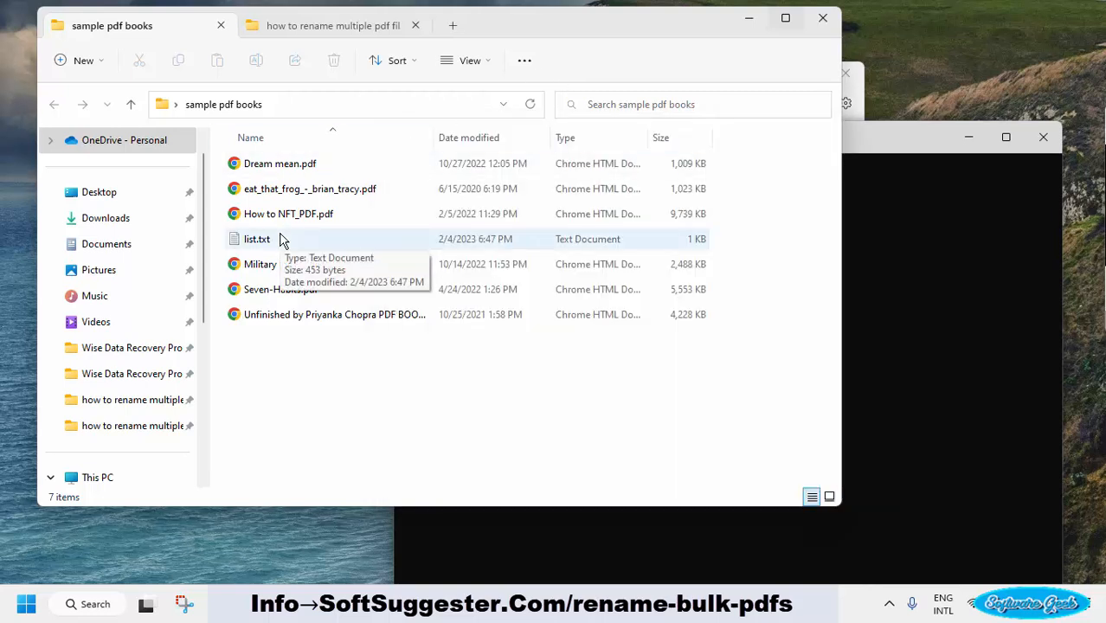
# Step: Open list.txt in Notepad and select the listed file names
pyautogui.doubleClick(256, 239)
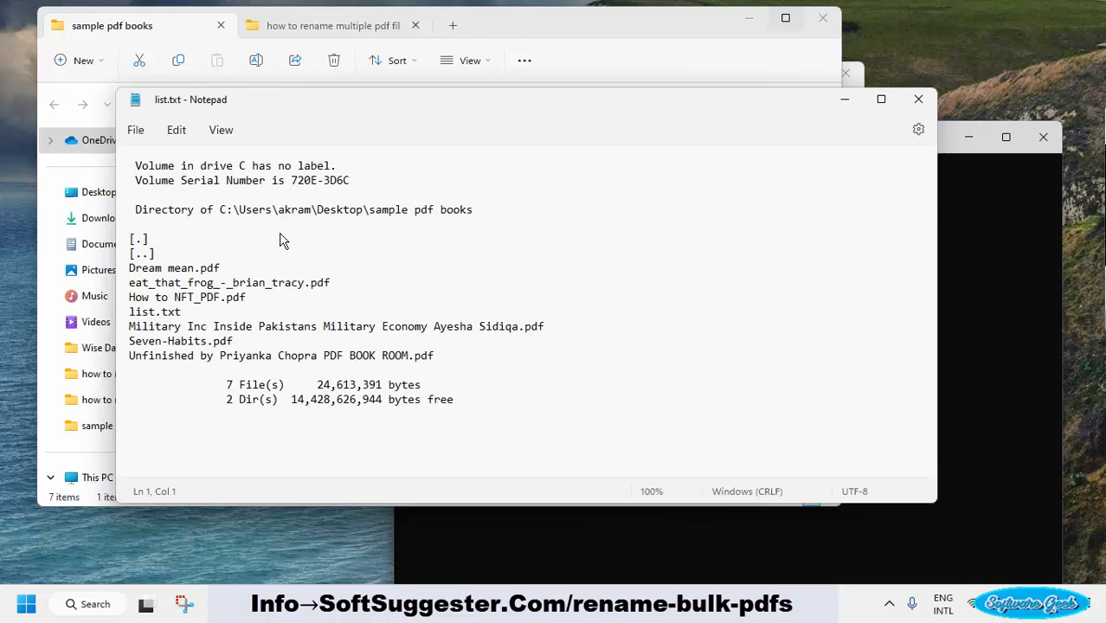
pyautogui.moveTo(437, 356)
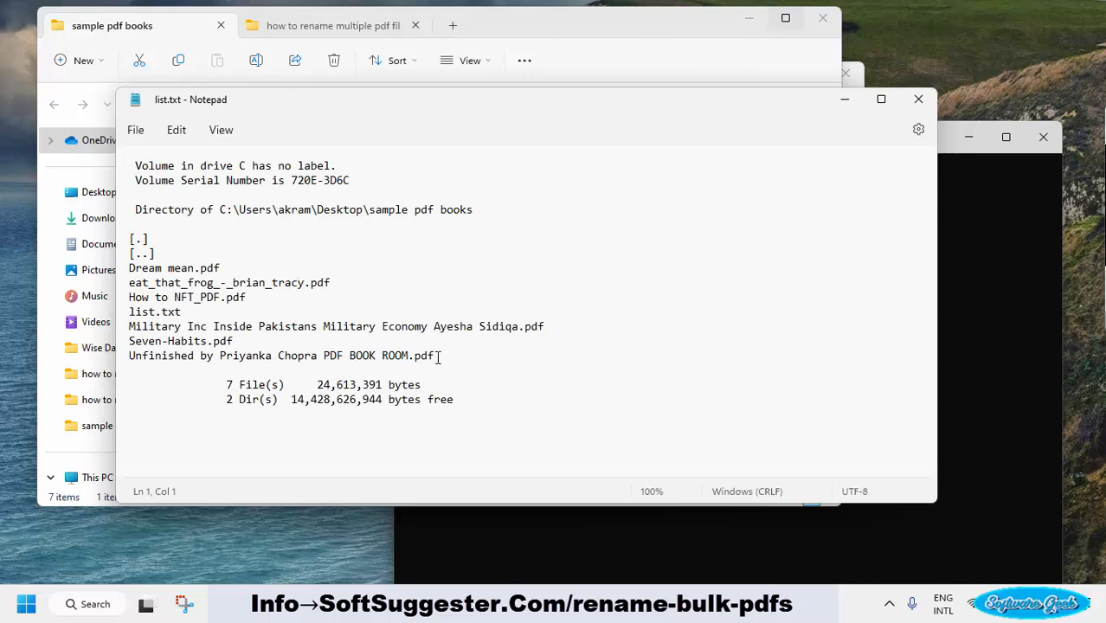
pyautogui.click(435, 356)
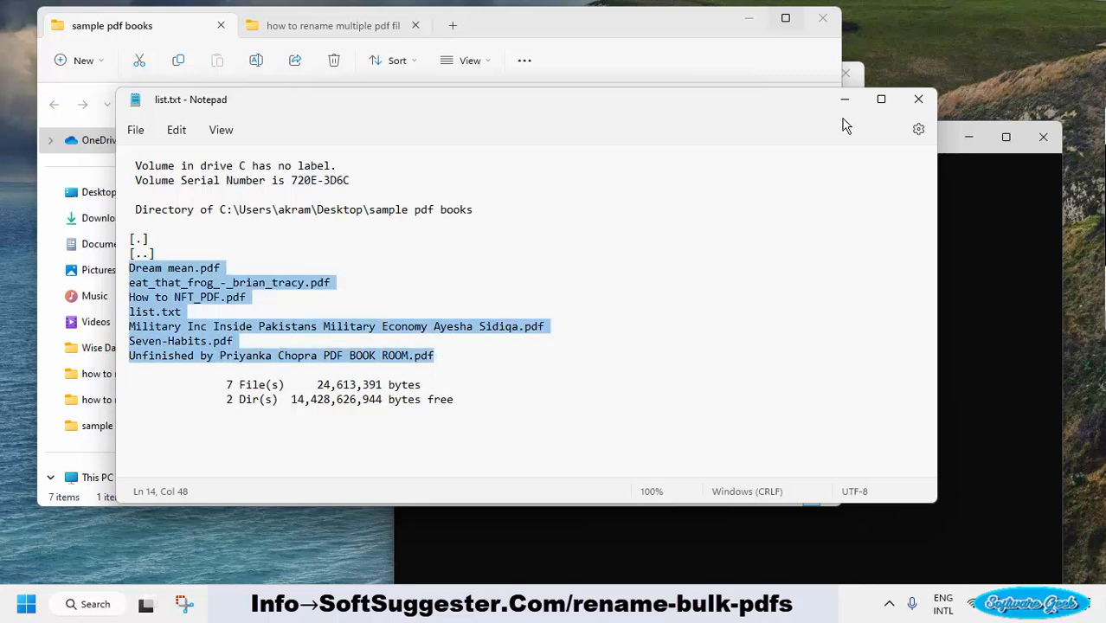
pyautogui.click(919, 98)
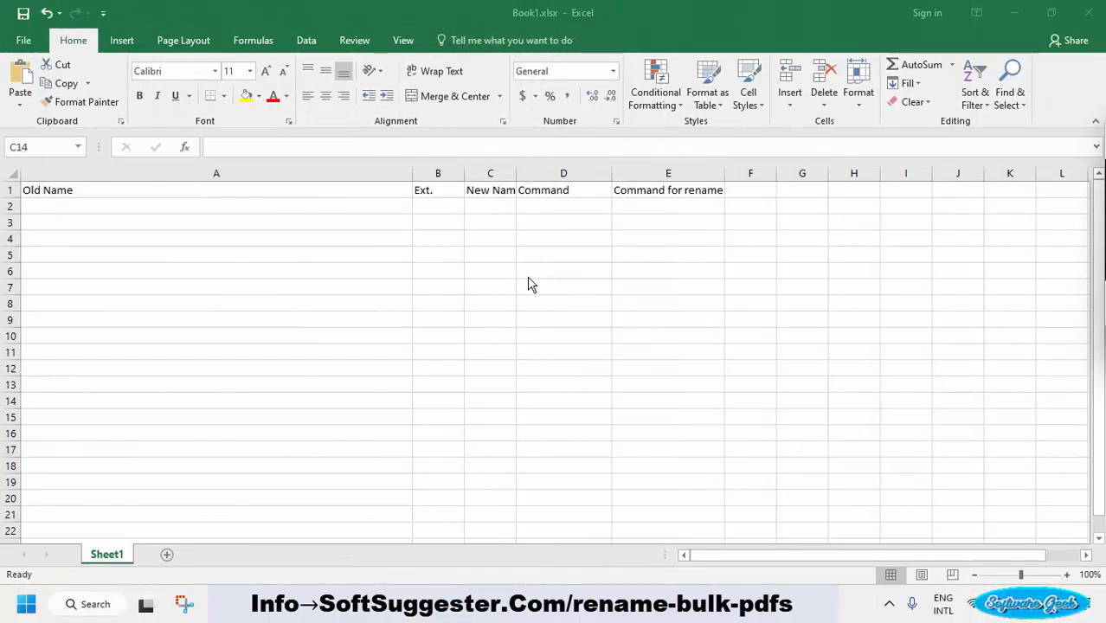
pyautogui.click(490, 400)
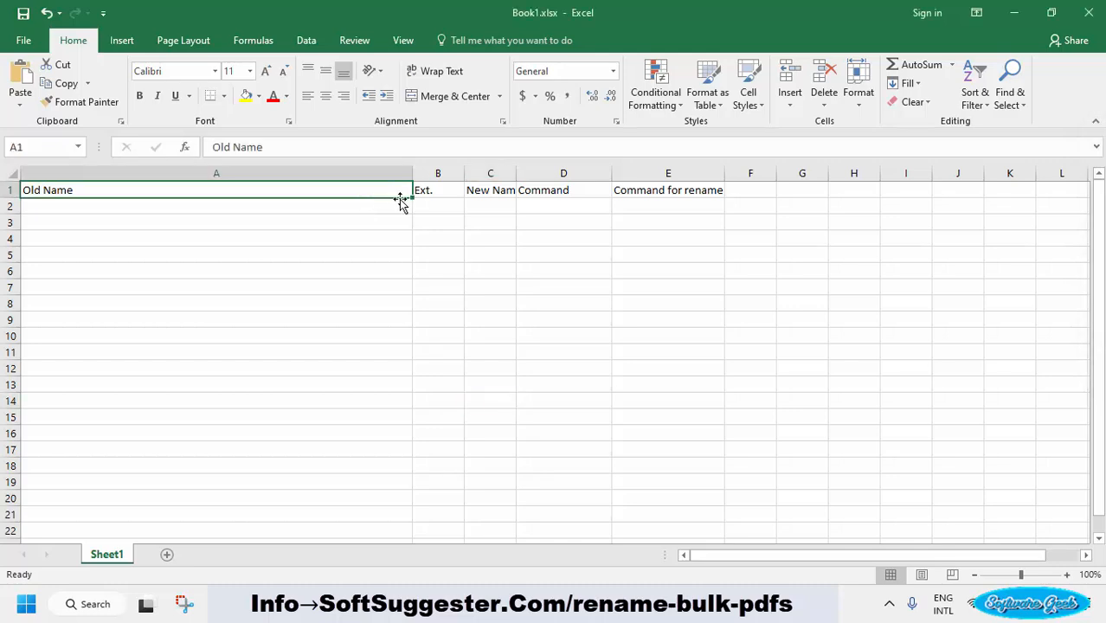
pyautogui.click(437, 190)
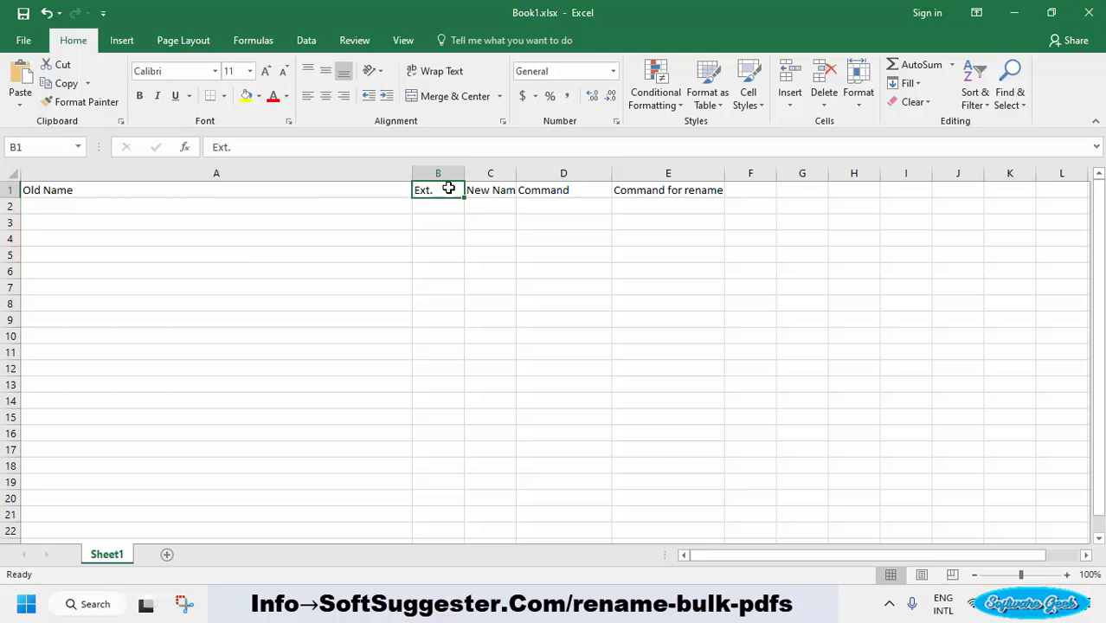
pyautogui.click(491, 189)
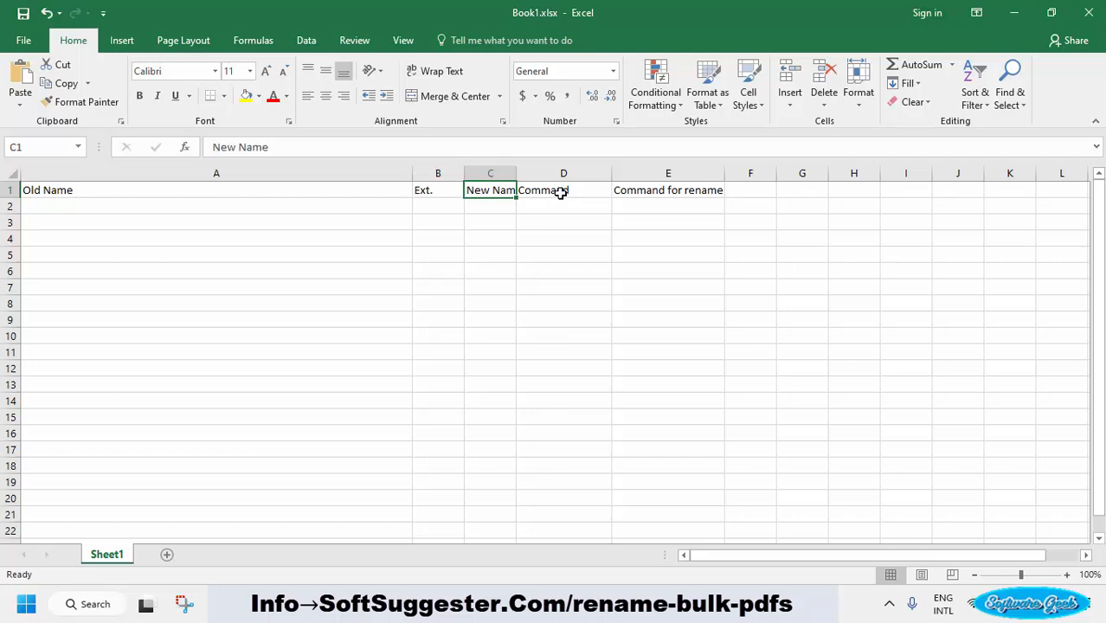
pyautogui.click(669, 190)
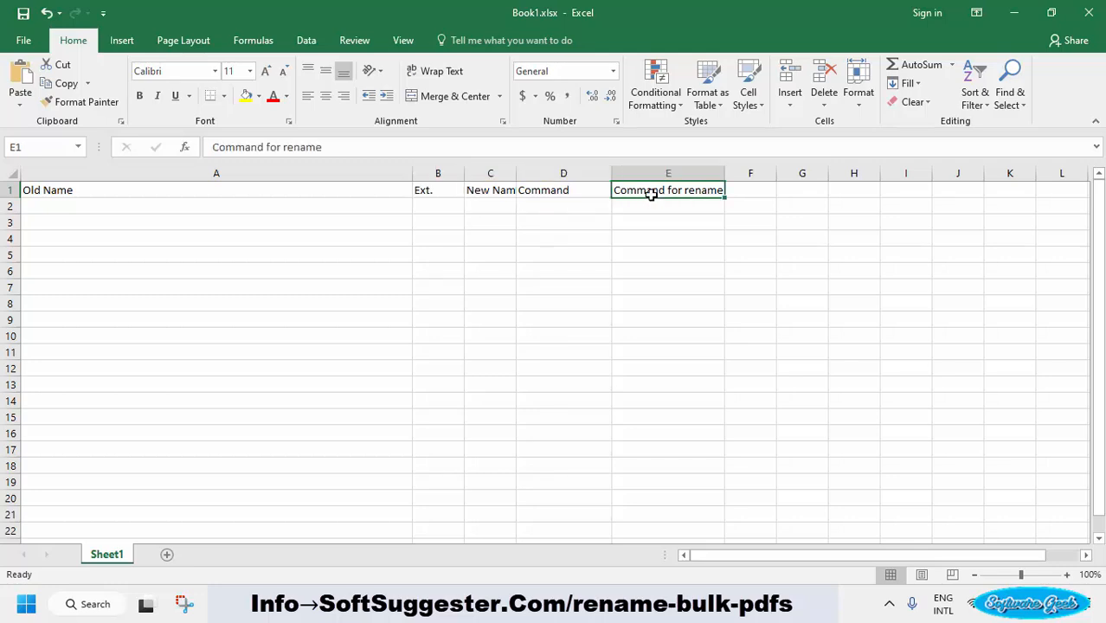
pyautogui.moveTo(515, 283)
pyautogui.write('simple-1')
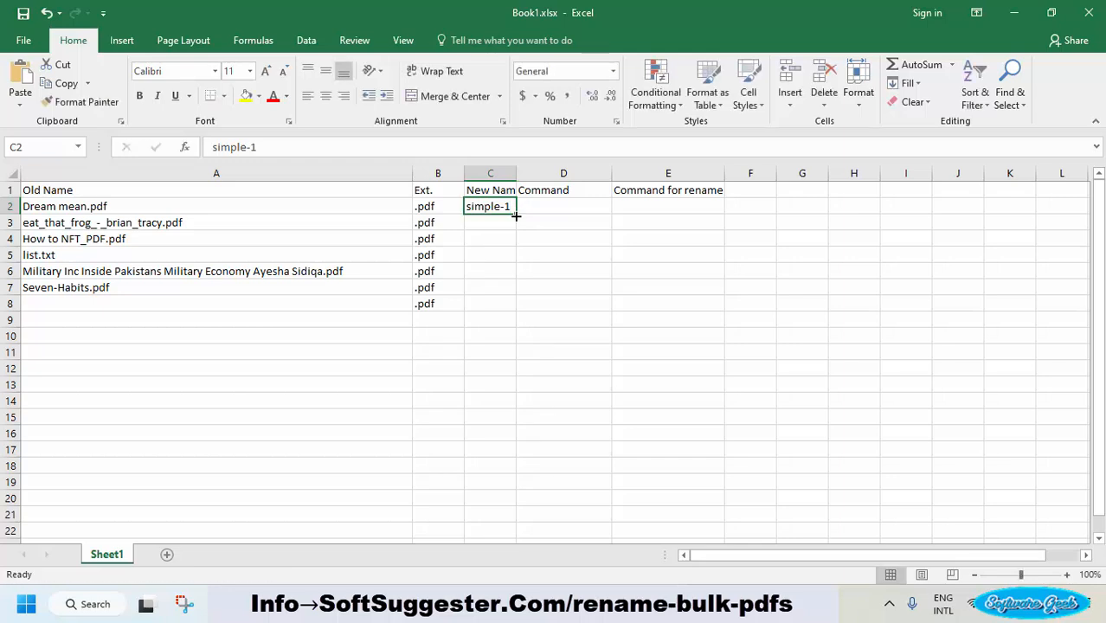
# Step: Fill the New Name column down with simple-1 through simple-7
pyautogui.moveTo(516, 215); pyautogui.dragTo(516, 303)
pyautogui.write('ren')
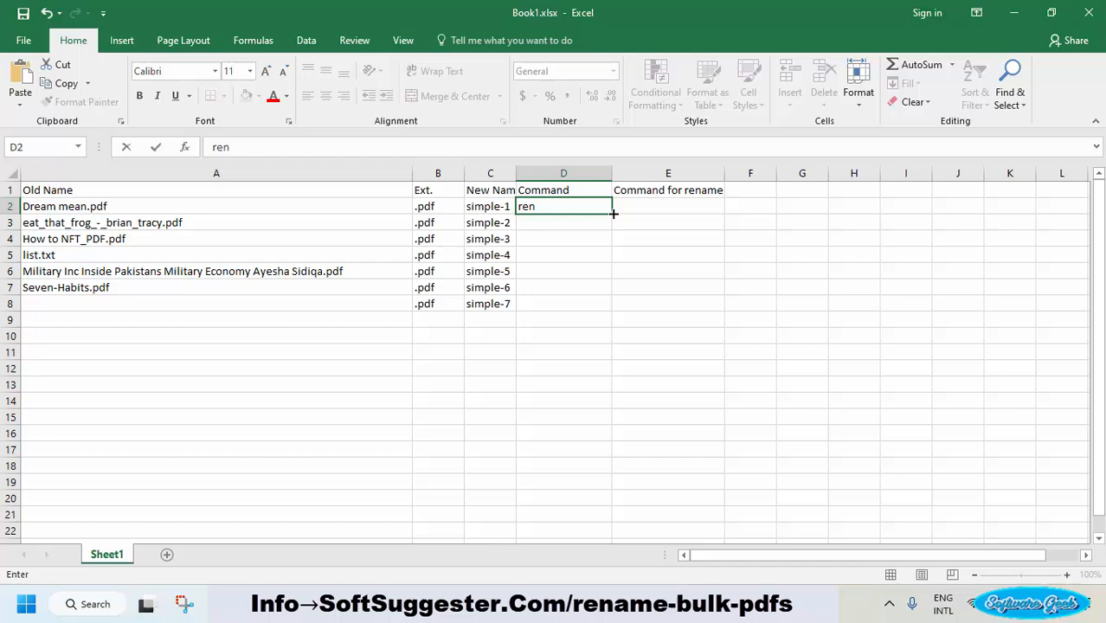
# Step: Fill 'ren' down the Command column to the last file row
pyautogui.moveTo(613, 213); pyautogui.dragTo(599, 303)
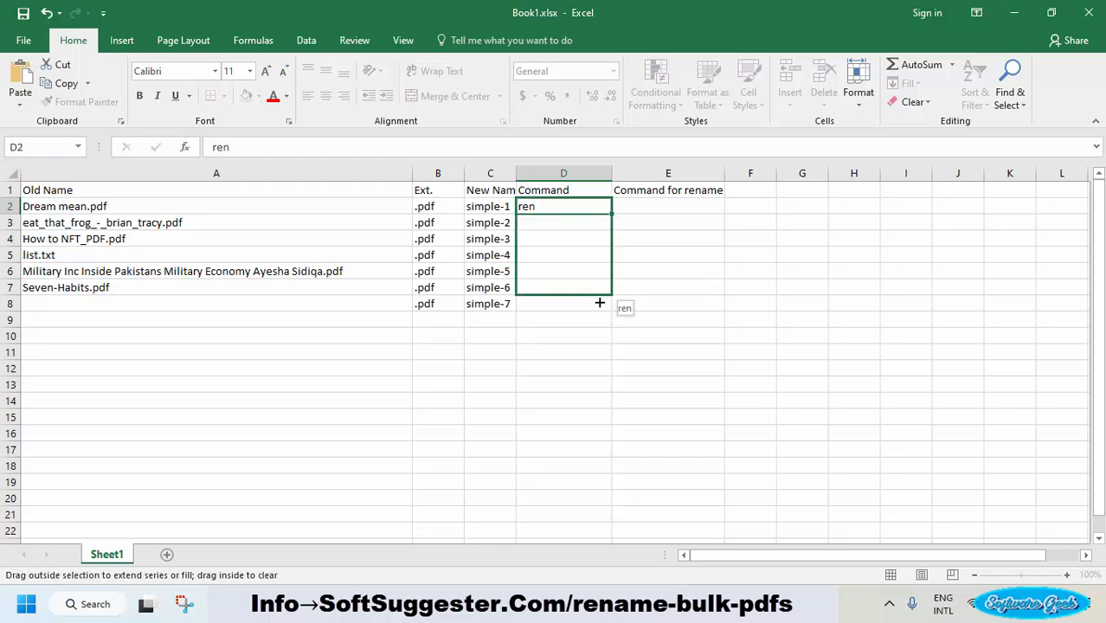
pyautogui.moveTo(599, 206); pyautogui.dragTo(604, 304)
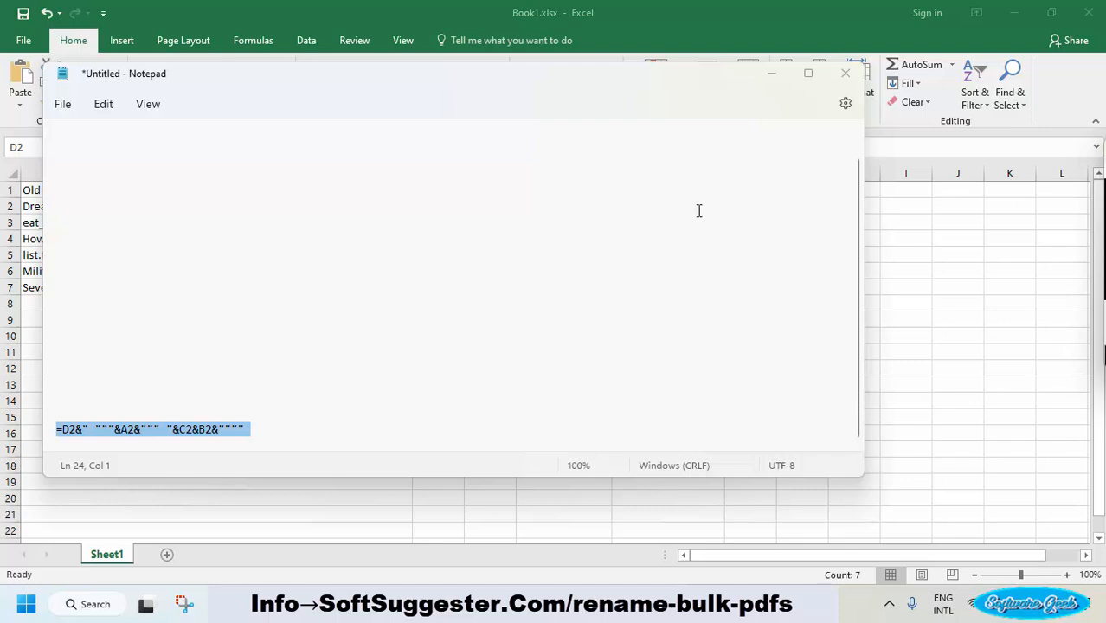
pyautogui.moveTo(146, 394)
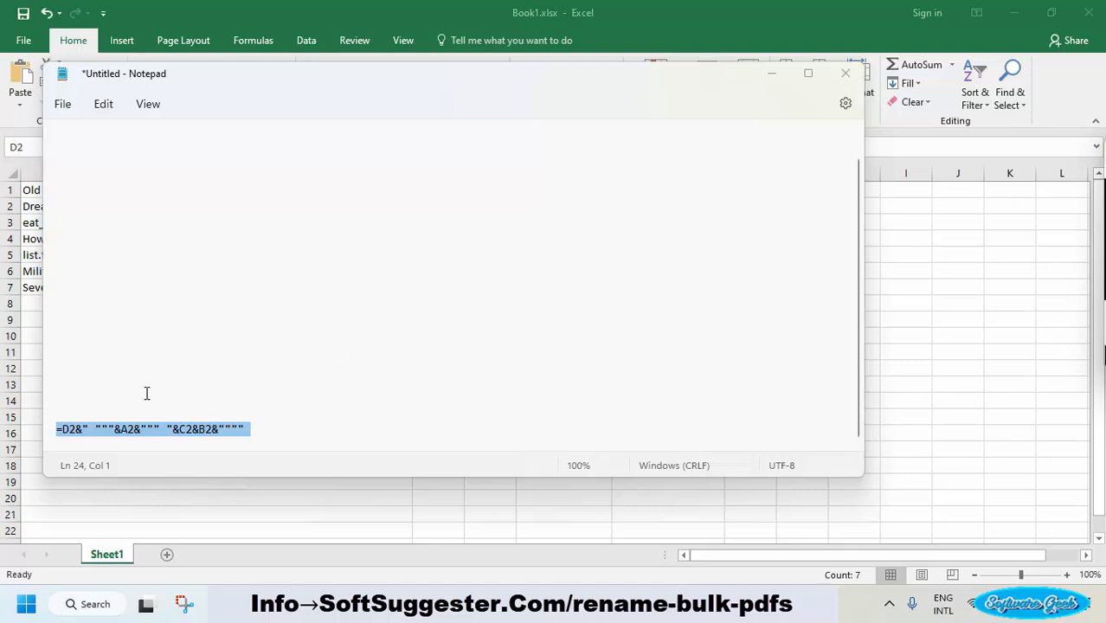